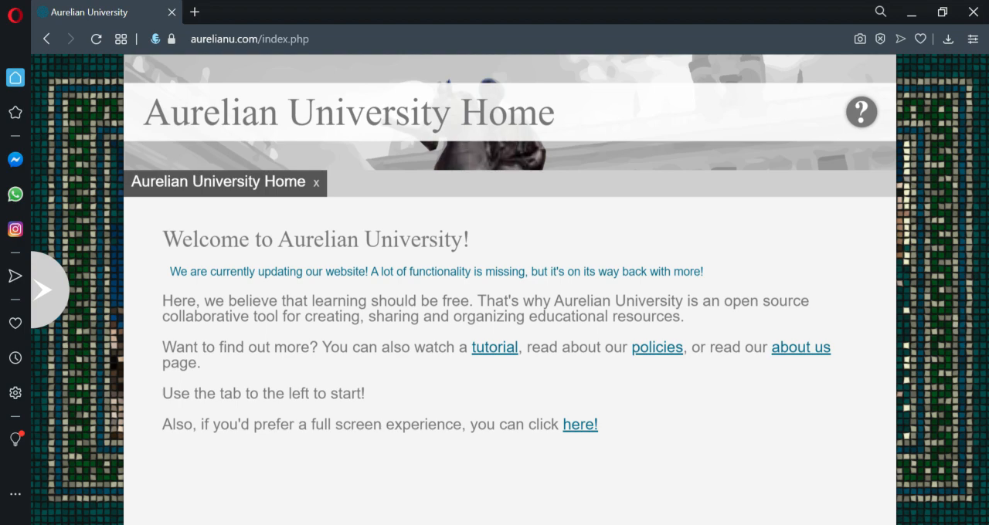
{"action": "mouse_move", "coordinate": [155, 158]}
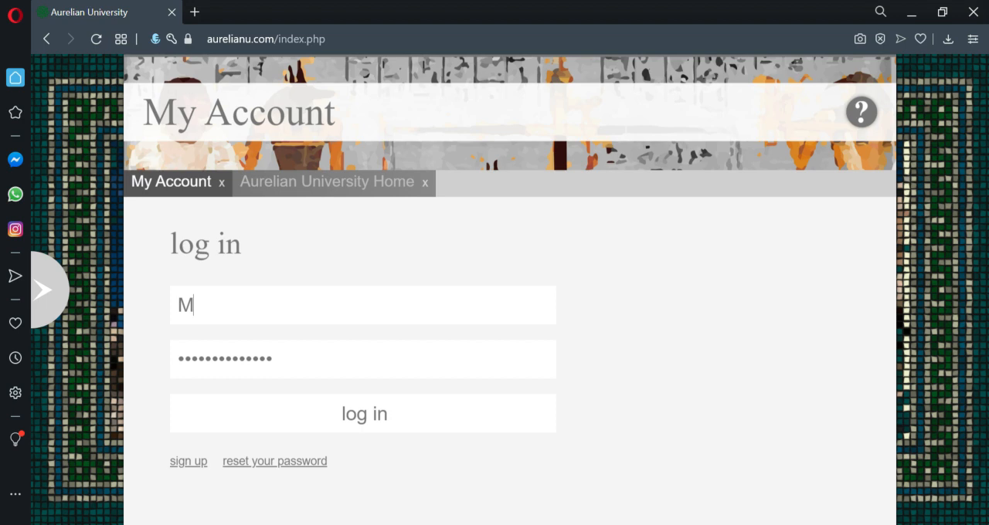
{"action": "type", "text": "arcusAurelius"}
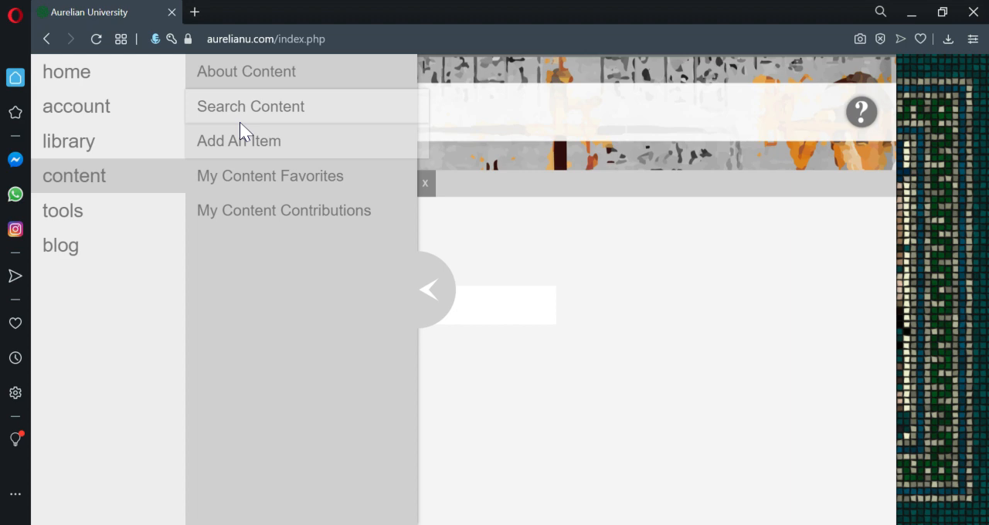
Search content and open 'The Pathway Of Cellular Products' and 'Thomas Sowell On Welfare'.
{"action": "left_click", "coordinate": [251, 105]}
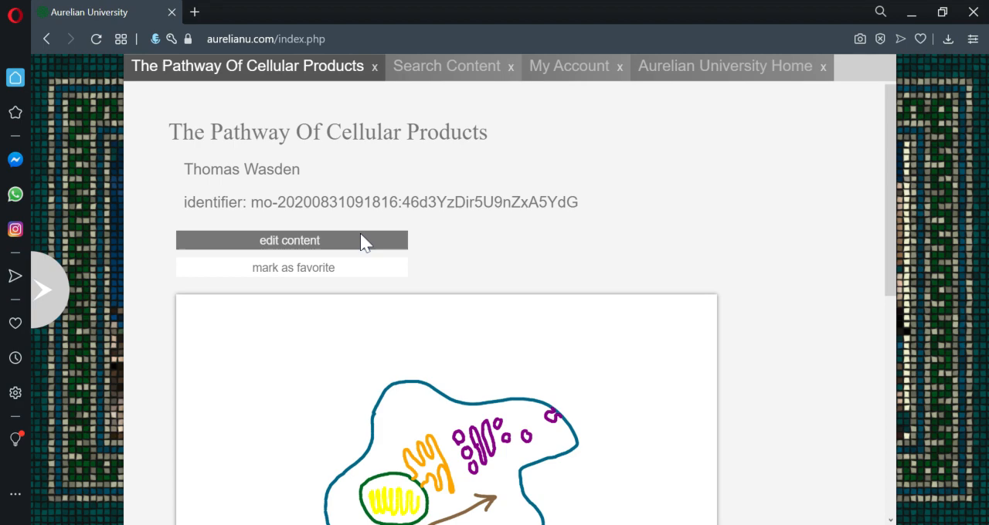
{"action": "left_click", "coordinate": [446, 66]}
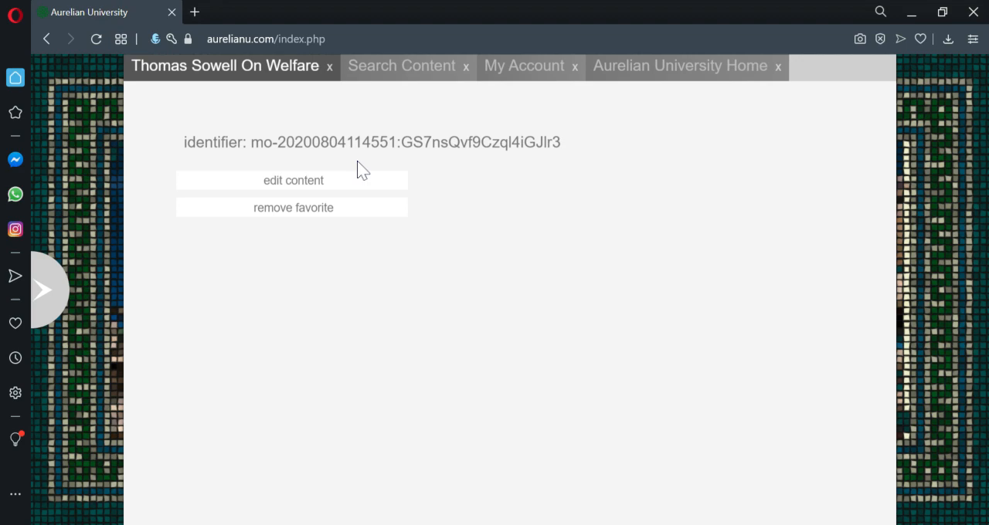
{"action": "left_click", "coordinate": [329, 65]}
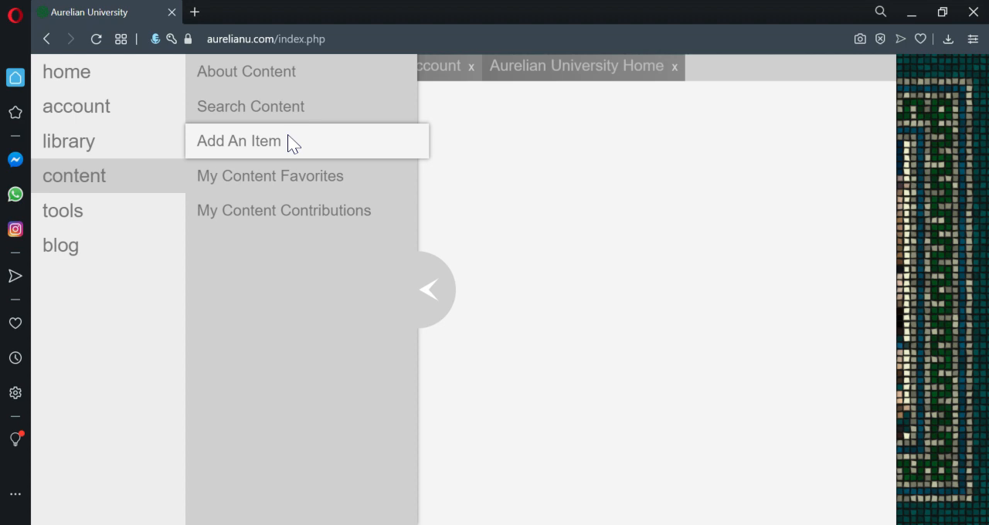
Open the Add An Item content form and start a new browser tab.
{"action": "left_click", "coordinate": [238, 141]}
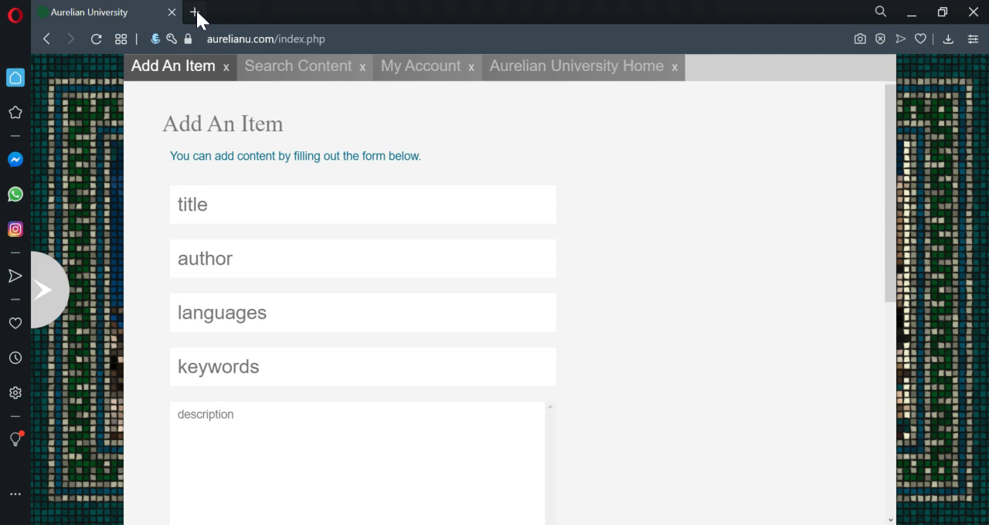
{"action": "left_click", "coordinate": [194, 12]}
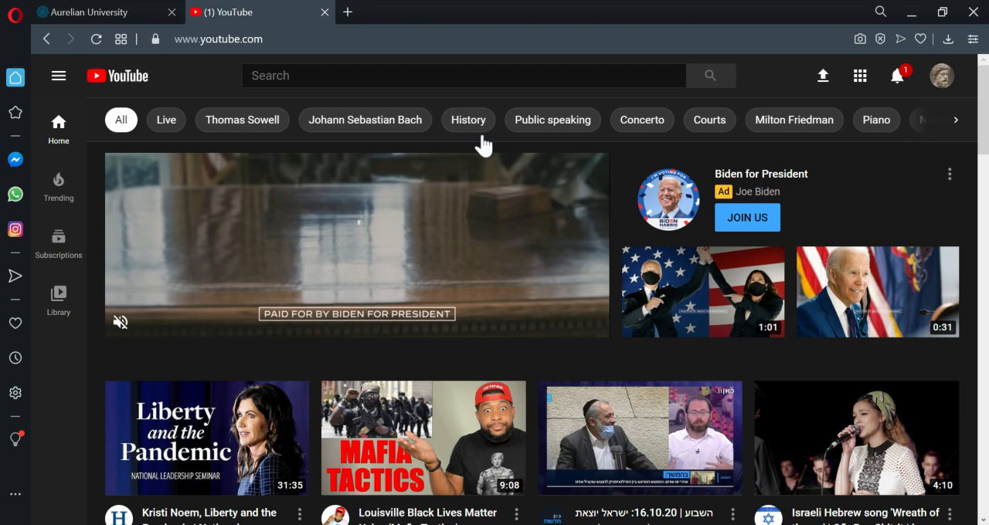
Copy the embed code of the Golgi Tendon Organ video found by searching 'golgi reflex'.
{"action": "type", "text": "golgi reflex"}
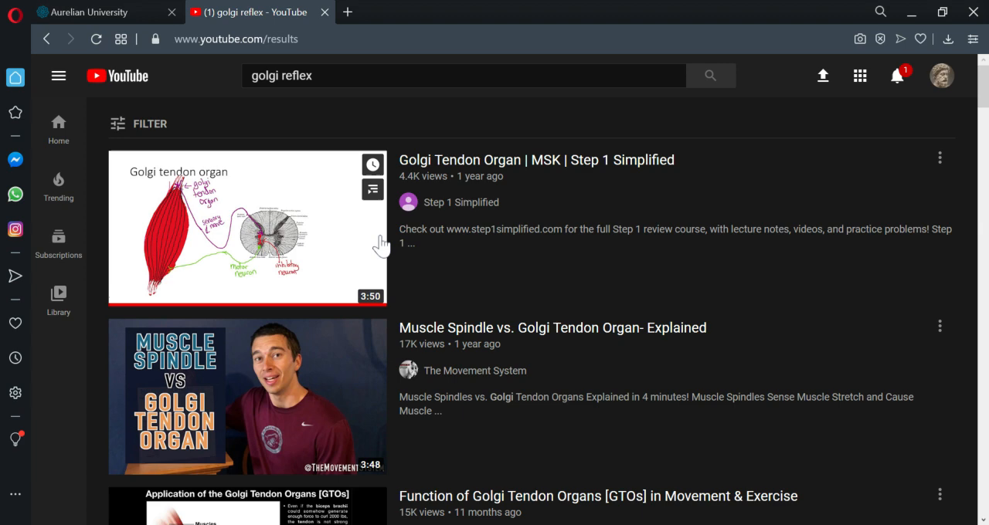
{"action": "left_click", "coordinate": [248, 228]}
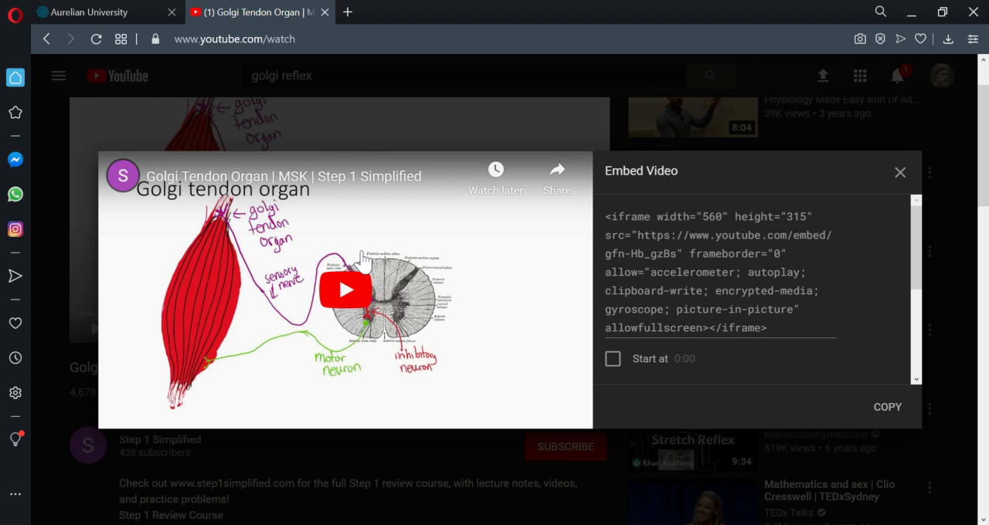
{"action": "left_click", "coordinate": [84, 11]}
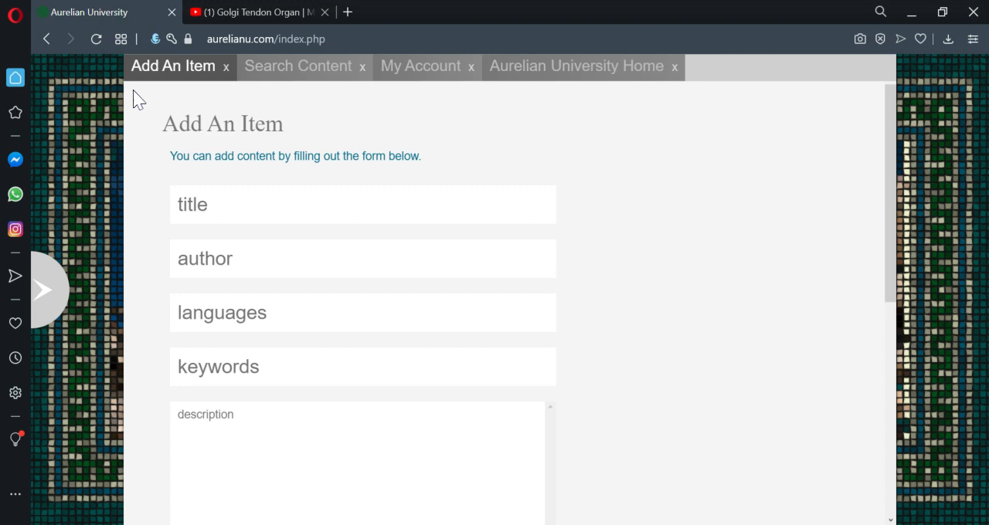
Paste the Golgi Tendon Organ iframe code into the item's html field, showing the preview.
{"action": "scroll", "scroll_direction": "down", "scroll_amount": 3}
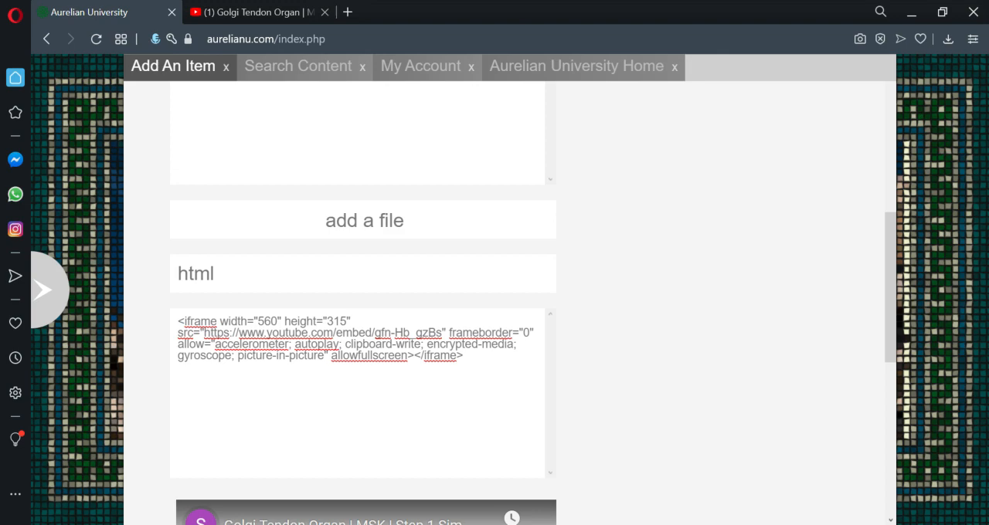
{"action": "scroll", "scroll_direction": "up", "scroll_amount": 3}
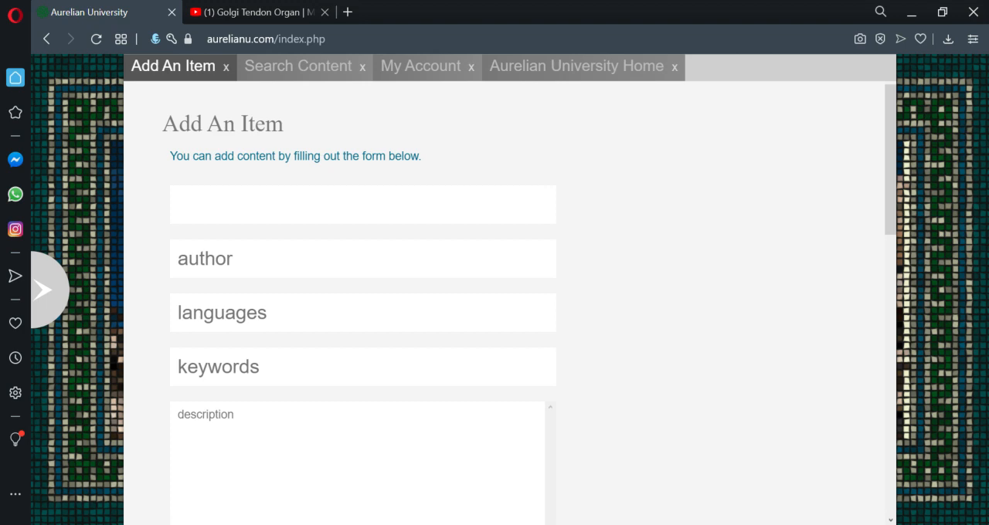
Enter title 'The Golgi Reflex', author 'Step 1 Simplified', English, biology keywords and a description.
{"action": "type", "text": "The Golgi Reflex"}
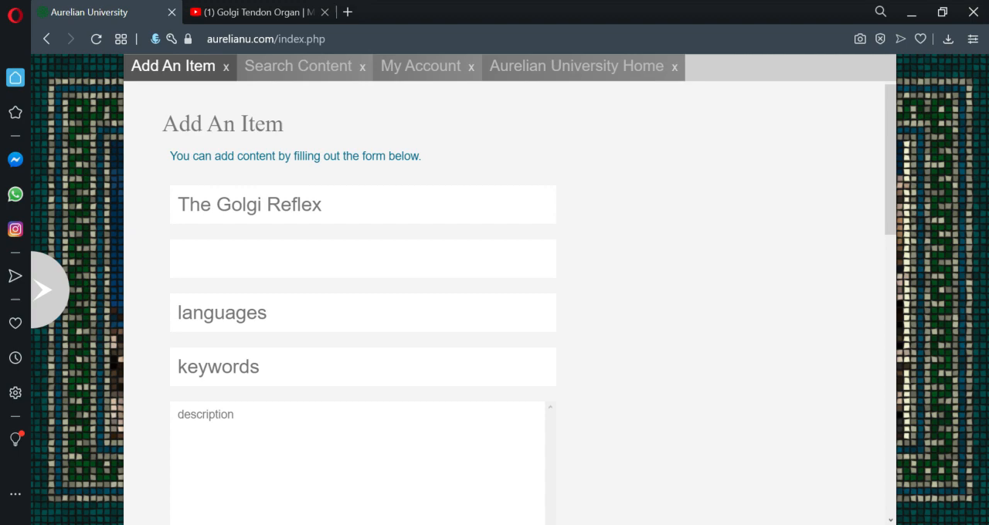
{"action": "left_click", "coordinate": [255, 11]}
{"action": "type", "text": "Step 1 Simplified"}
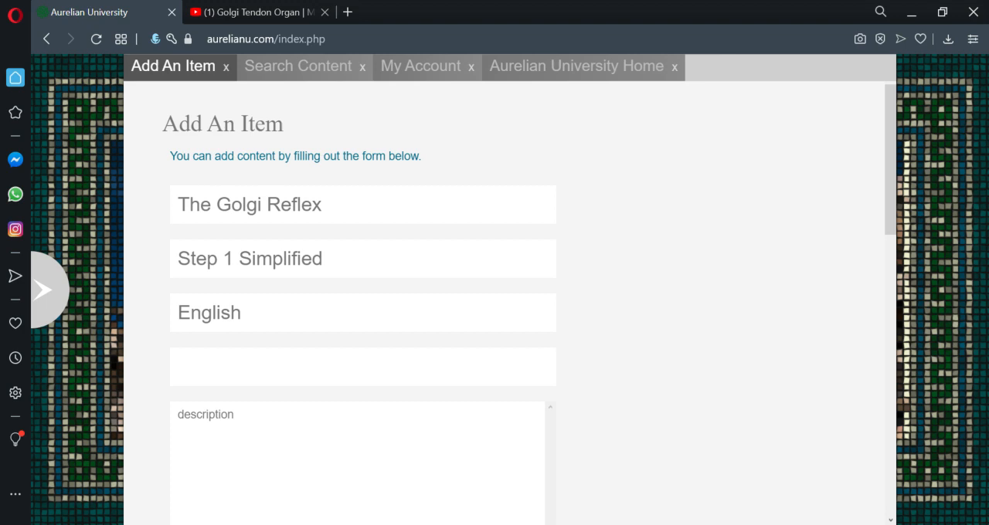
{"action": "type", "text": "biology, neuroscienc"}
{"action": "type", "text": "How the Golgi tendon r"}
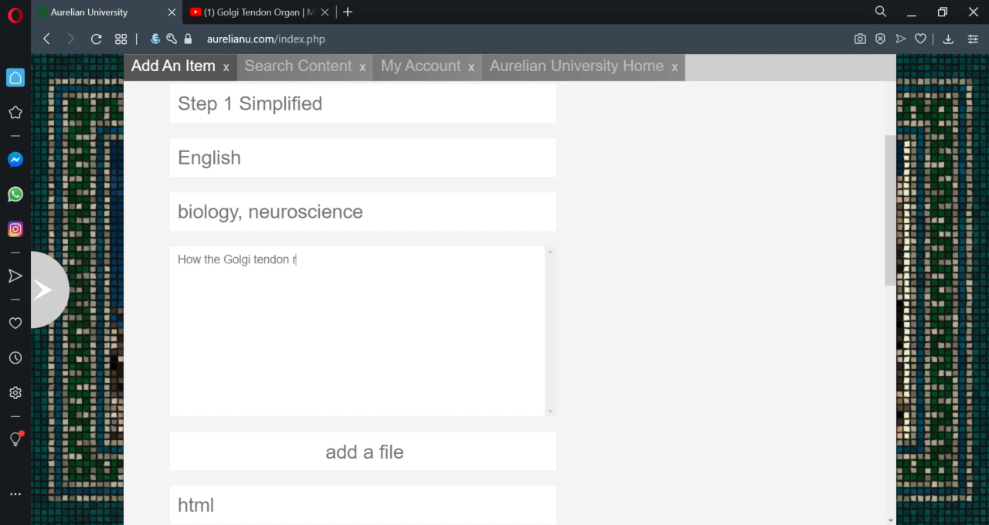
{"action": "type", "text": "eflex works and why it is iimportant."}
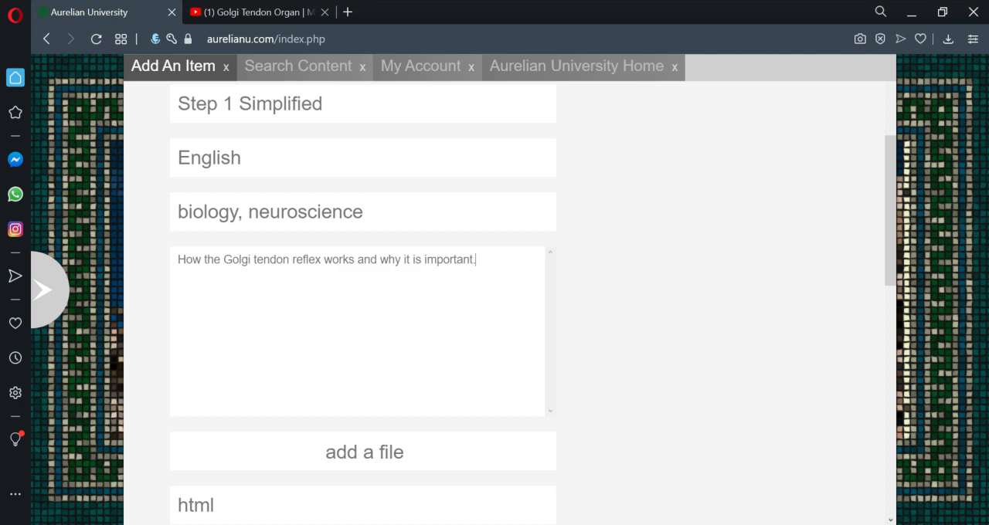
{"action": "scroll", "scroll_direction": "down", "scroll_amount": 3}
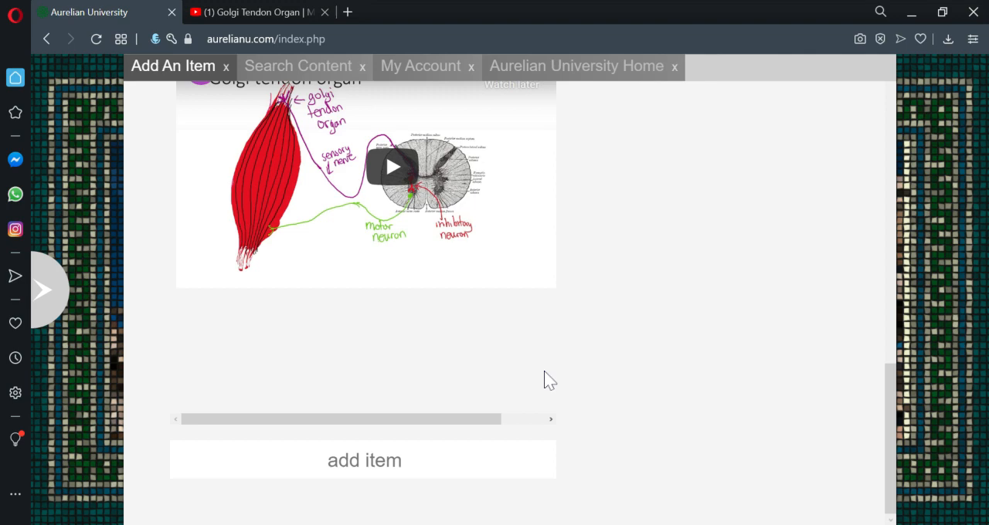
Submit The Golgi Reflex item and search the content library for 'golgi'.
{"action": "left_click", "coordinate": [364, 460]}
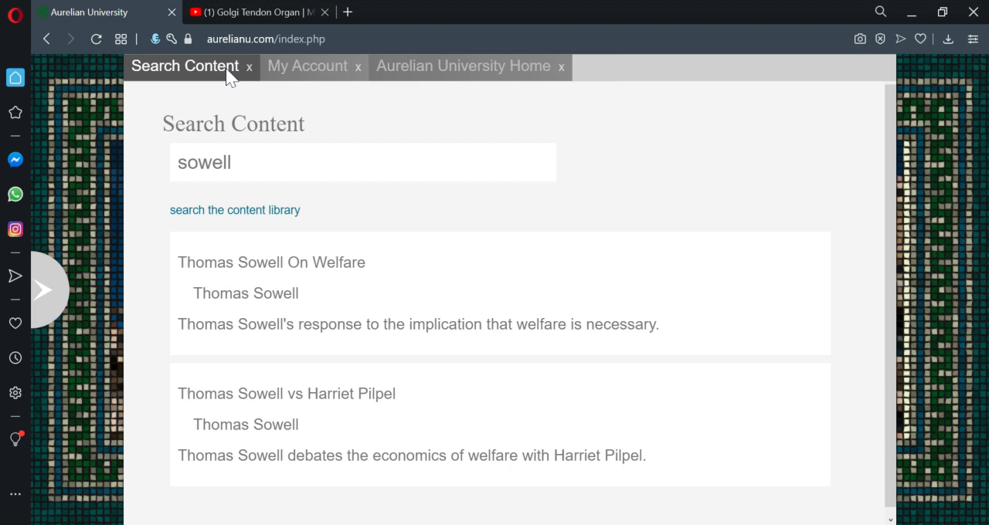
{"action": "type", "text": "golgi"}
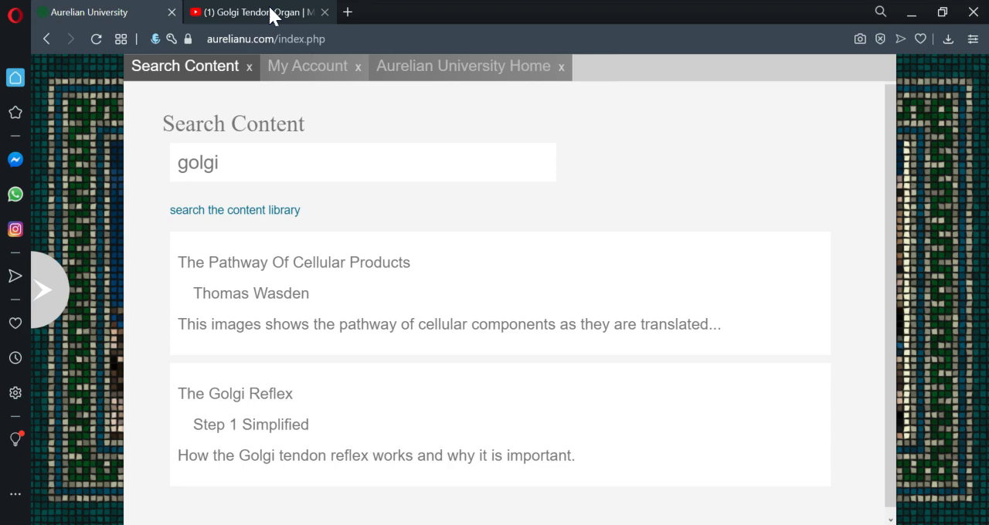
Copy the Flashcards-mode HTML embed code of a Quizlet French Vocabulary set.
{"action": "left_click", "coordinate": [414, 12]}
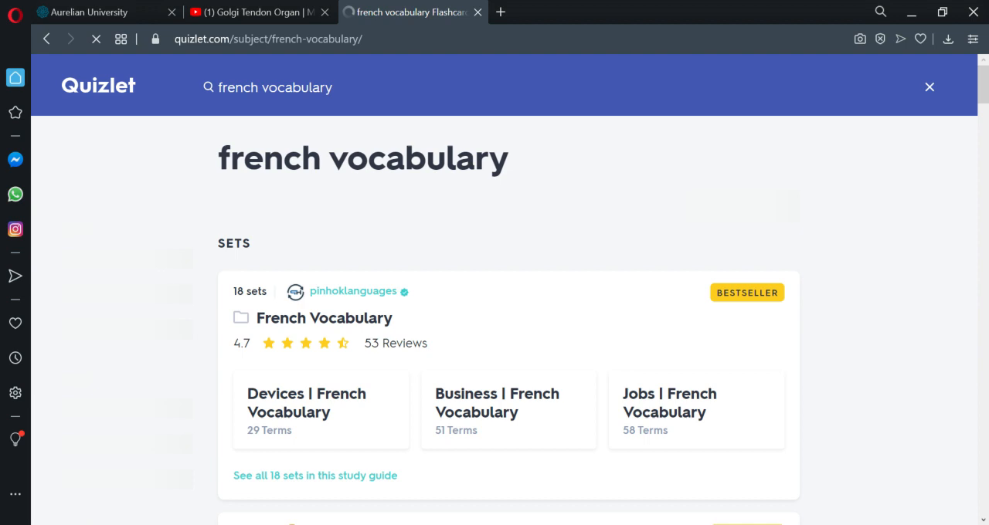
{"action": "scroll", "scroll_direction": "down", "scroll_amount": 3}
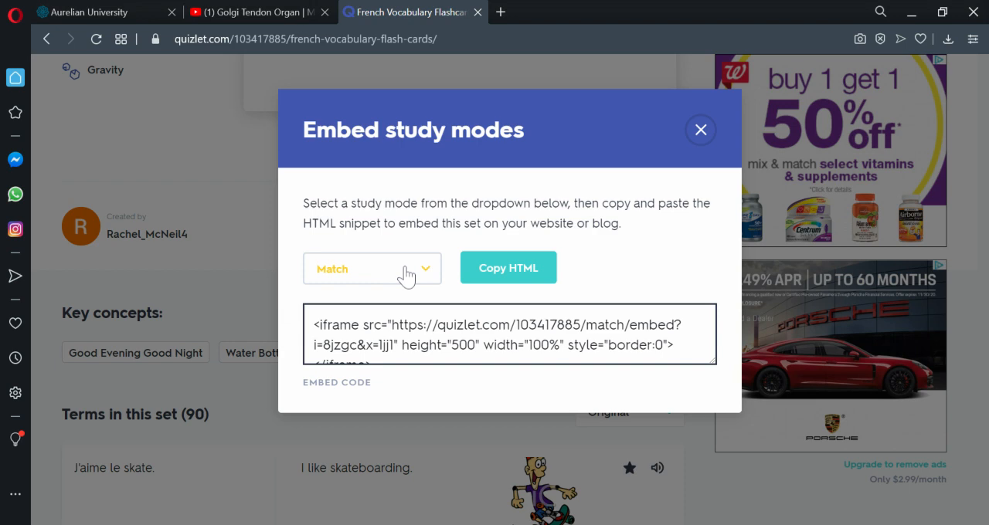
{"action": "left_click", "coordinate": [372, 269]}
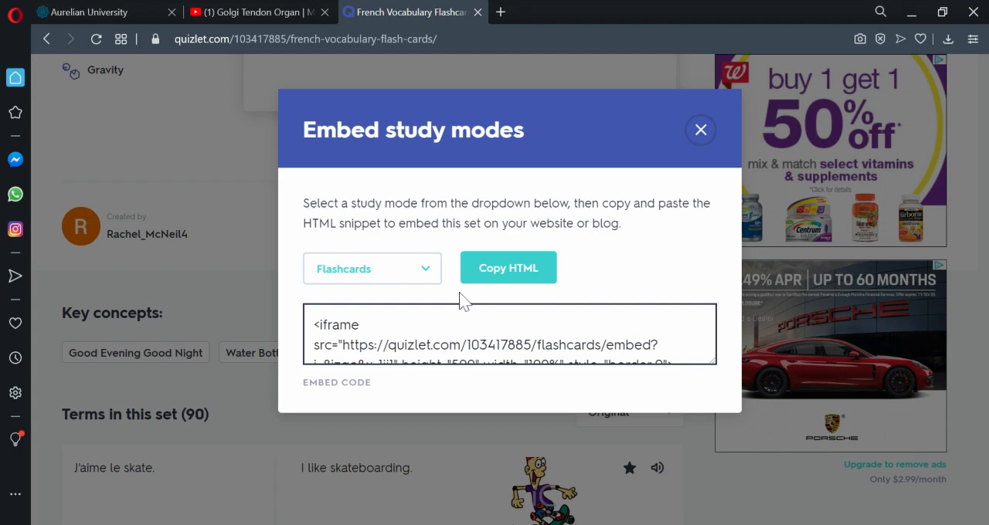
{"action": "left_click", "coordinate": [100, 12]}
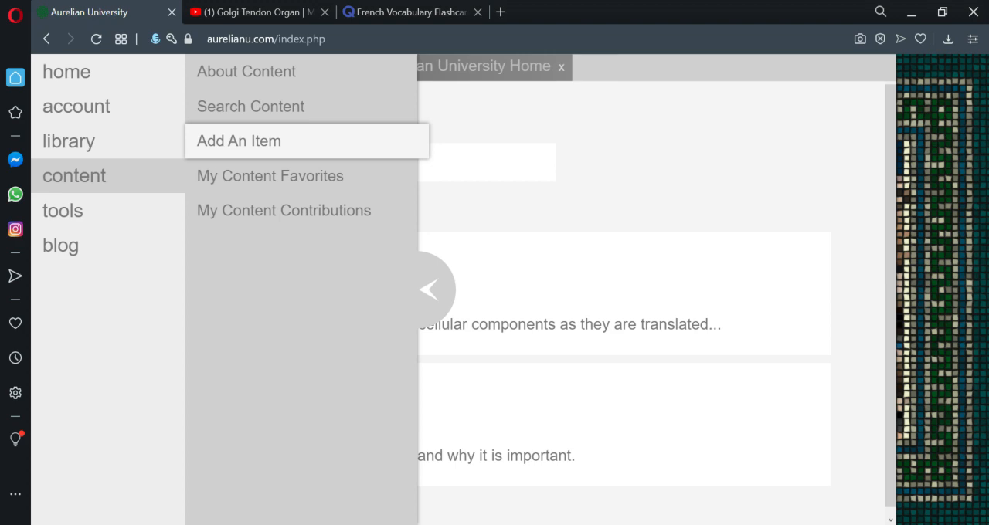
Open a new Add An Item form and paste the Quizlet flashcards embed HTML.
{"action": "left_click", "coordinate": [238, 141]}
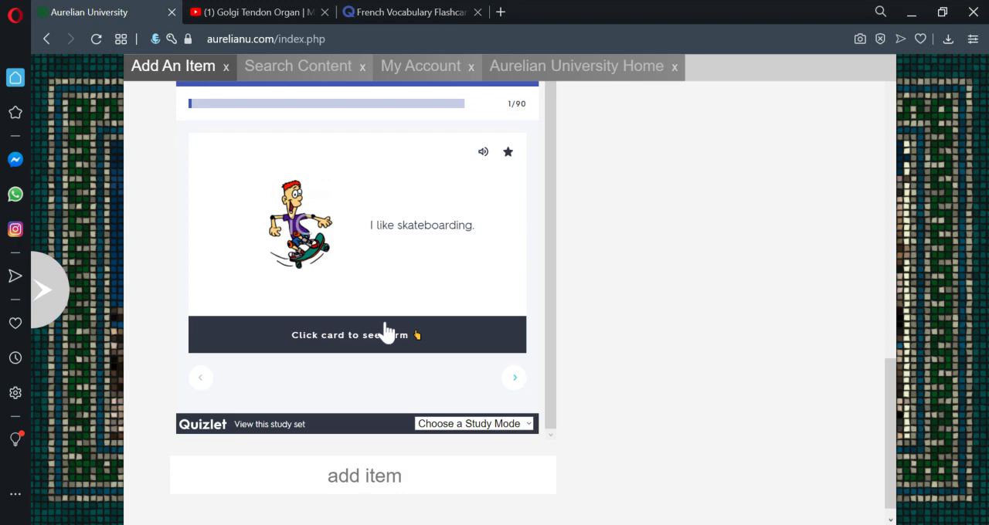
{"action": "mouse_move", "coordinate": [688, 260]}
{"action": "type", "text": "Basic Fren"}
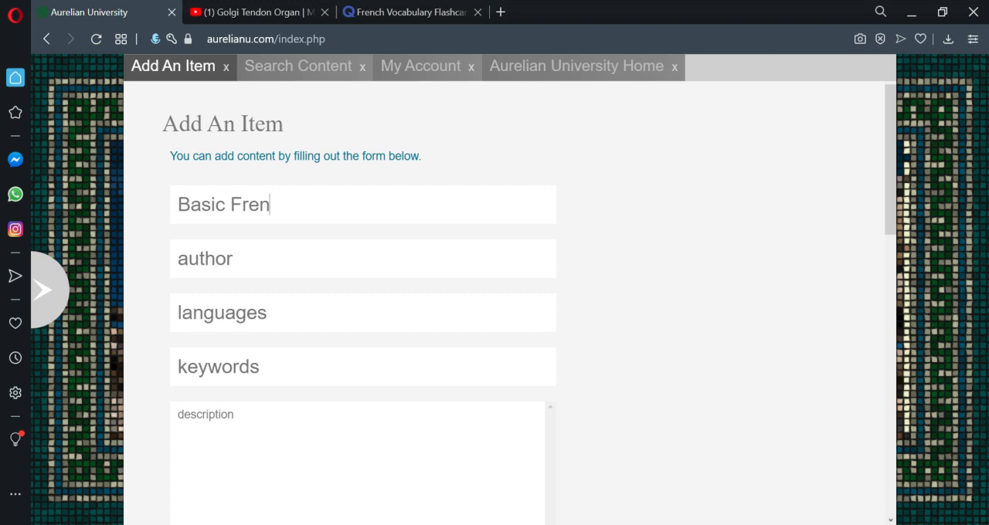
Title the item 'Basic French Sentences - Quizlet Deck' and check the Quizlet creator for author.
{"action": "type", "text": "ch Sentences - Qui"}
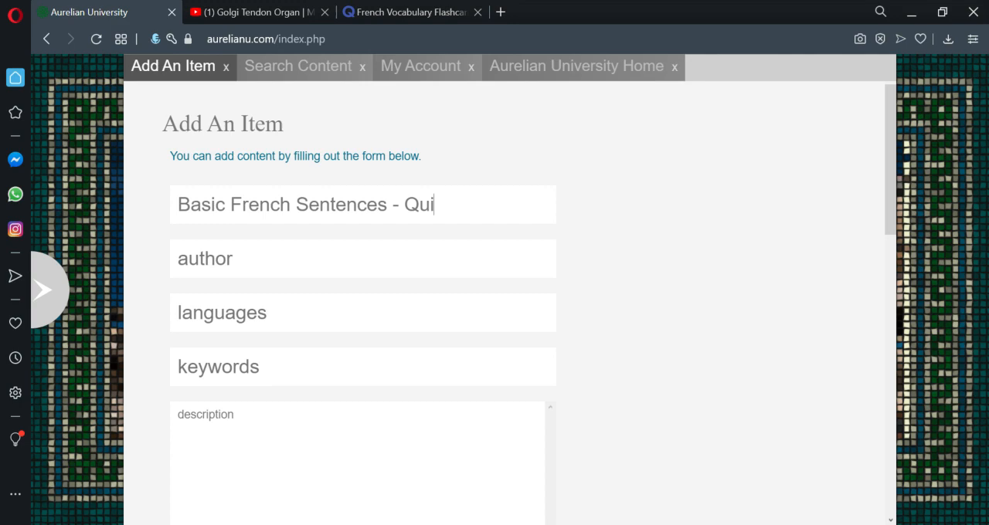
{"action": "left_click", "coordinate": [409, 12]}
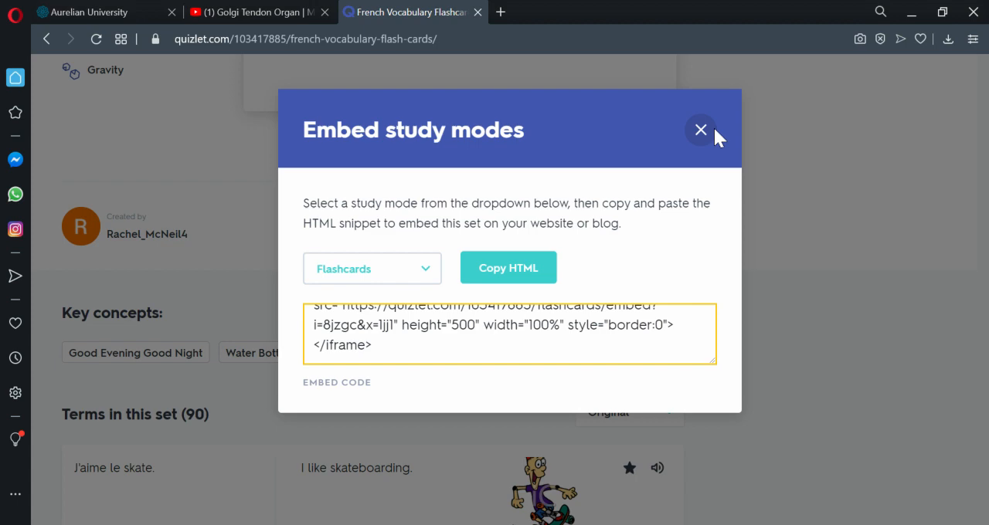
{"action": "left_click", "coordinate": [106, 12]}
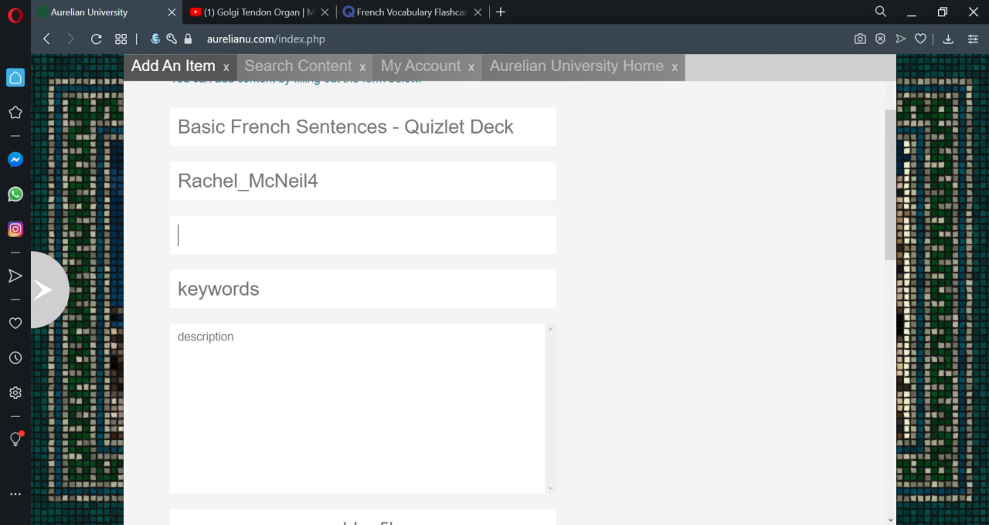
Set languages English, French, keyword 'sentences', and description 'Some basic French sentences to practice.'.
{"action": "type", "text": "English, French"}
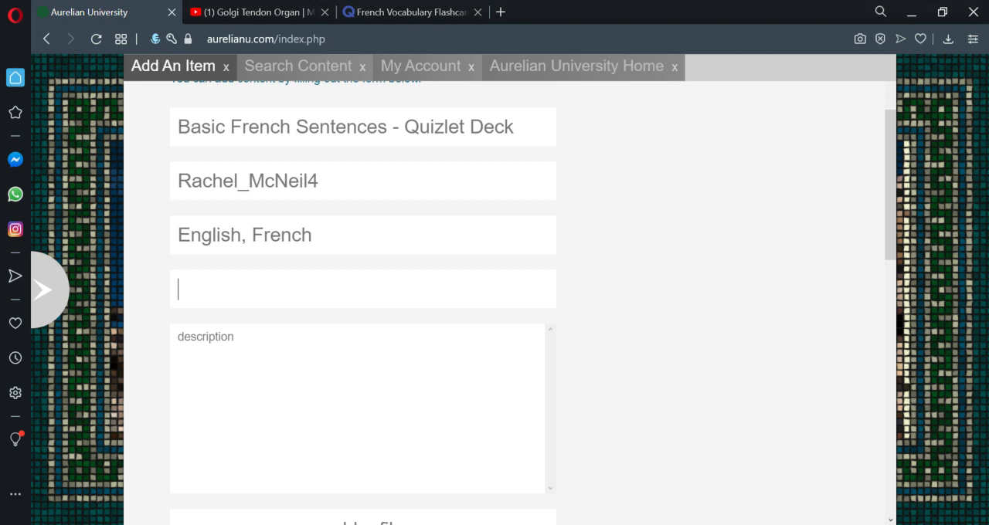
{"action": "type", "text": "sentences"}
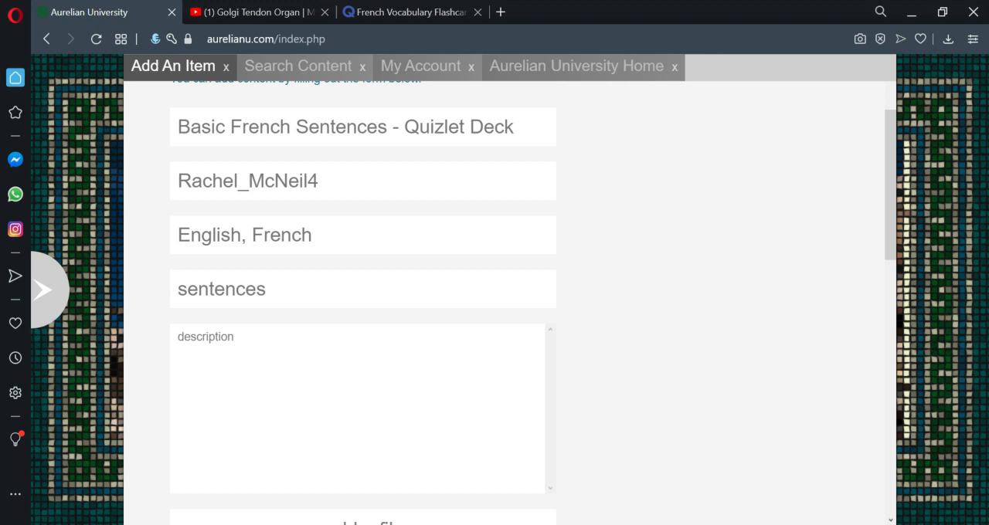
{"action": "type", "text": ","}
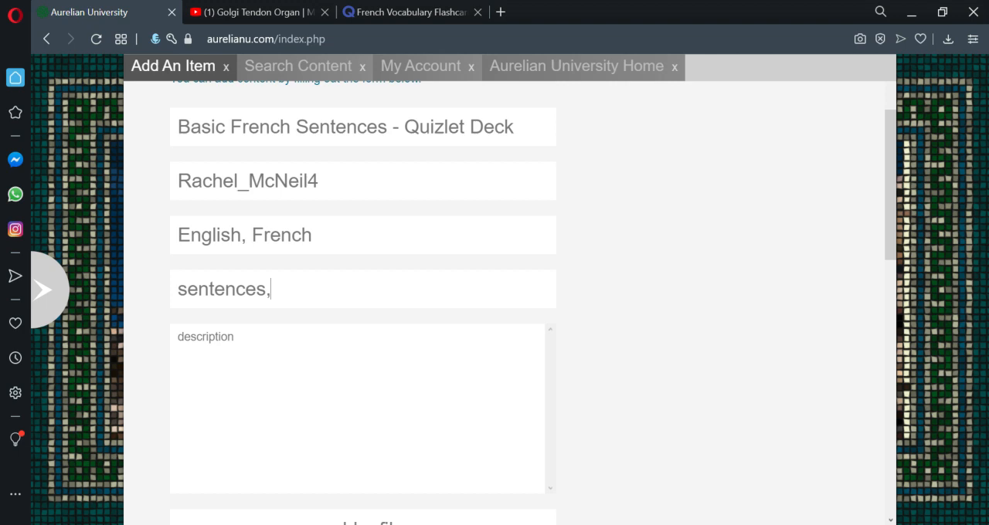
{"action": "type", "text": "Some basic French sen"}
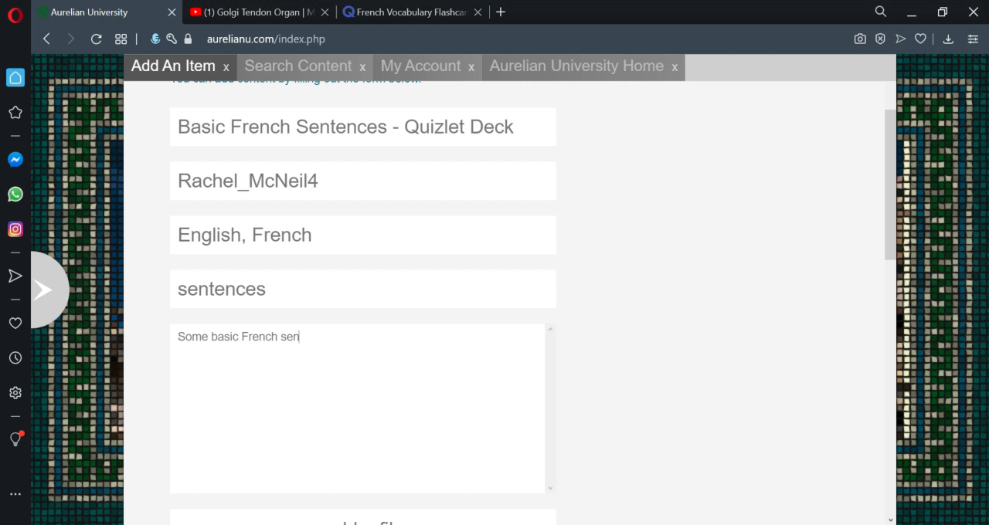
{"action": "type", "text": "tences to practice."}
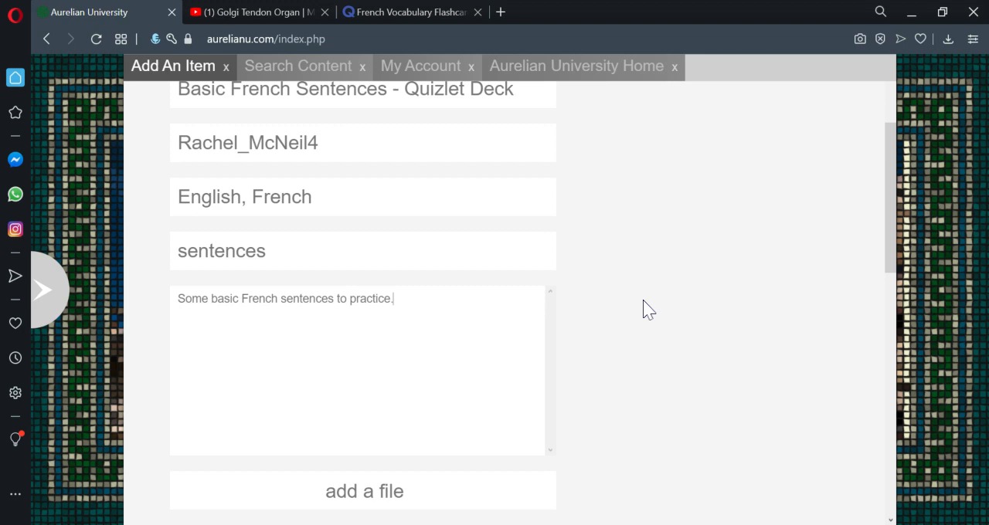
{"action": "scroll", "scroll_direction": "down", "scroll_amount": 3}
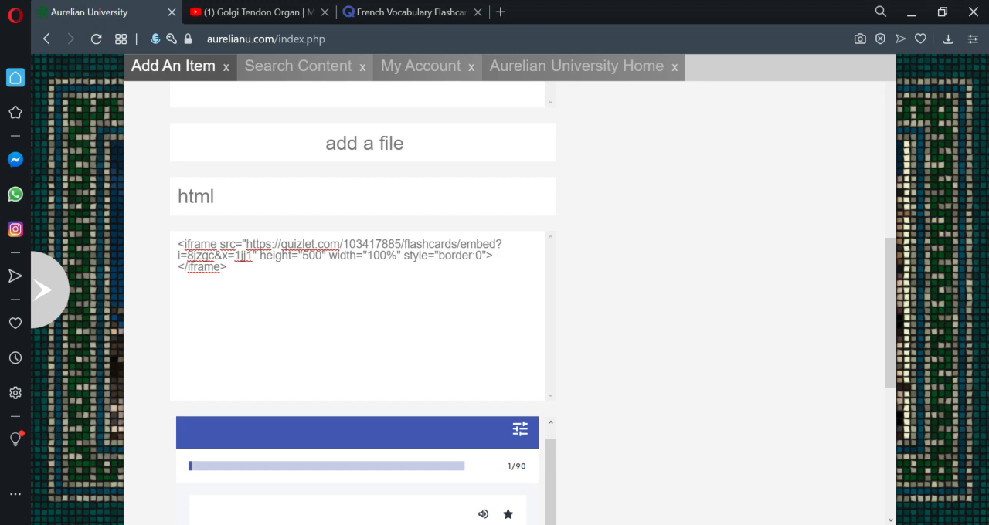
Scroll down the 'Basic French Sentences - Quizlet Deck' form to submit it and review the embedded flashcards.
{"action": "scroll", "scroll_direction": "down", "scroll_amount": 3}
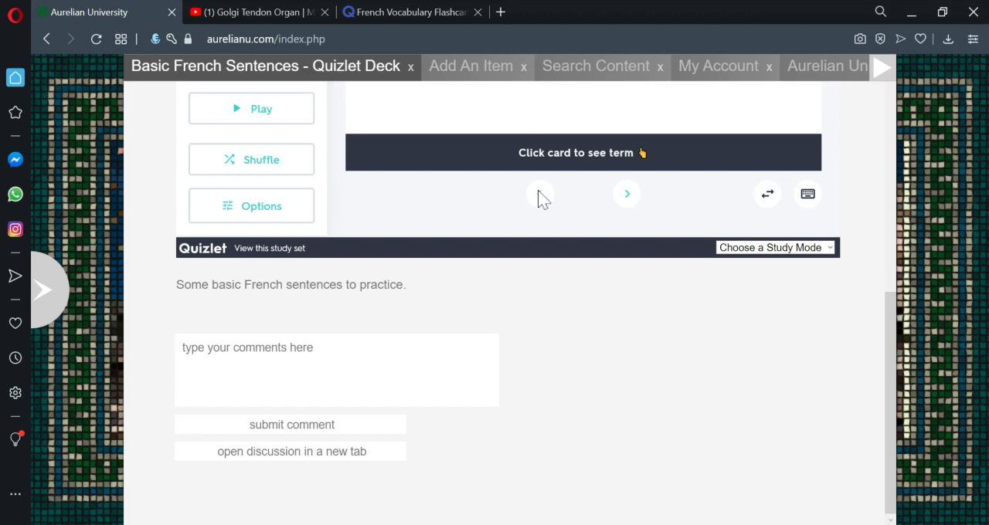
{"action": "mouse_move", "coordinate": [456, 235]}
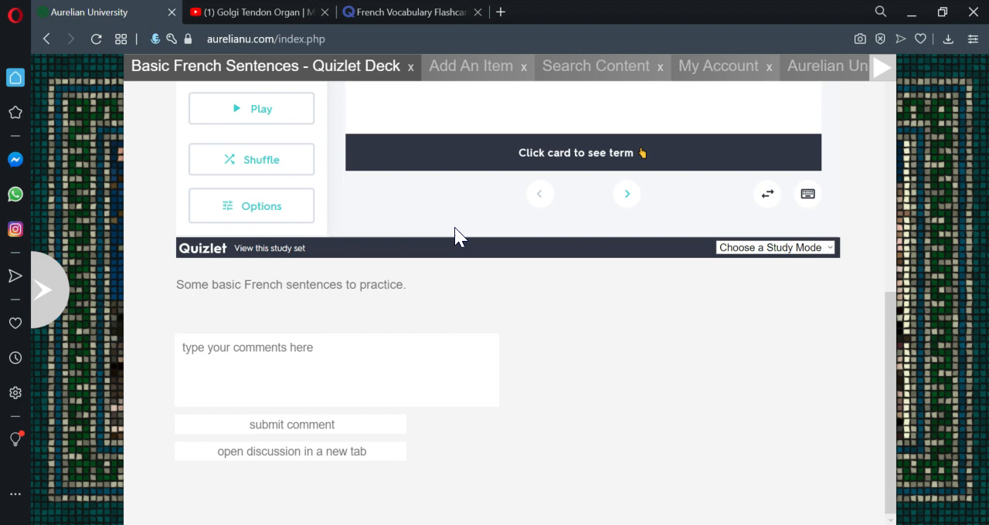